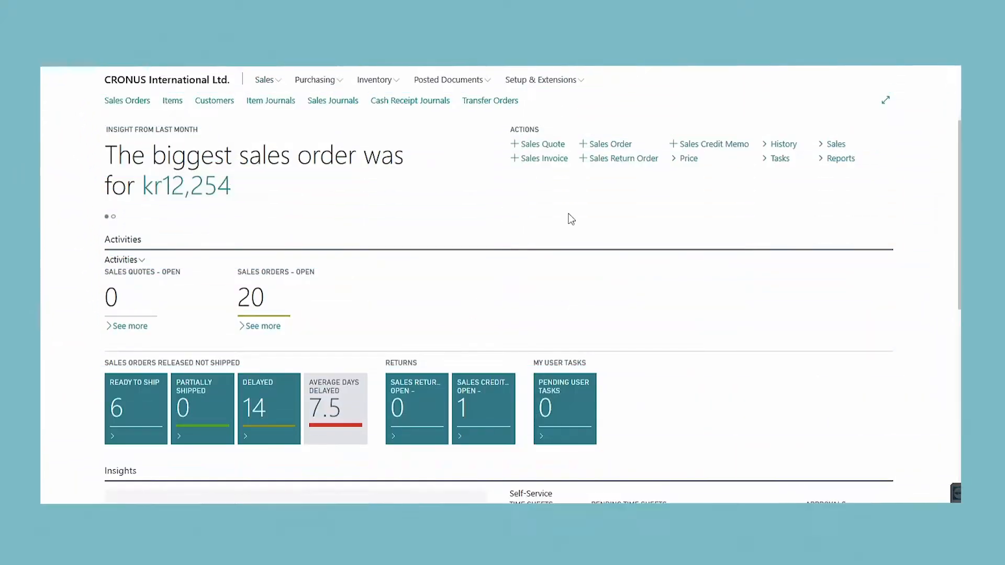
- Create a sales order for New Concepts Furniture with item 1000 Bicycle, quantity 1, marked Drop Shipment
click(609, 143)
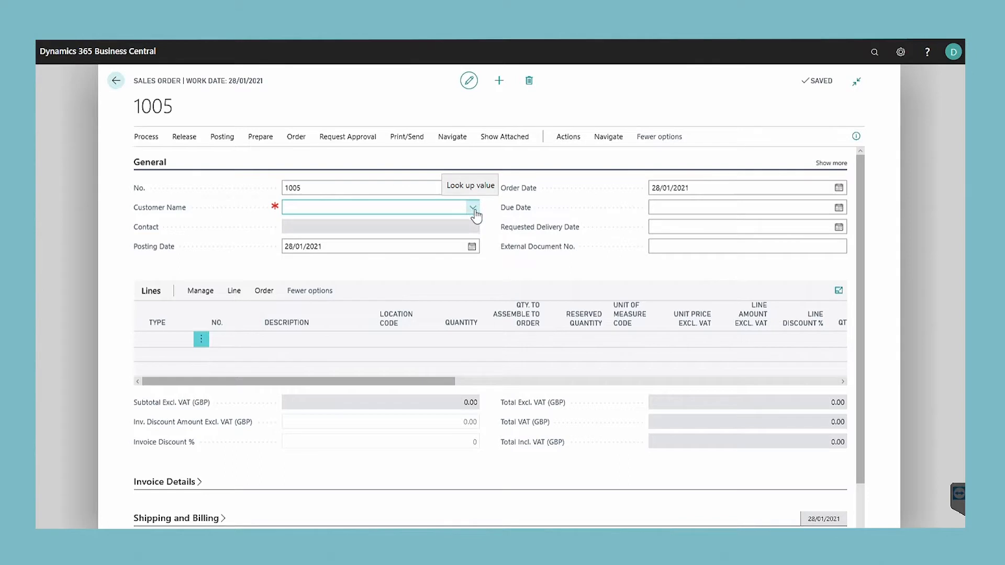
click(380, 208)
text(New Concepts Furniture)
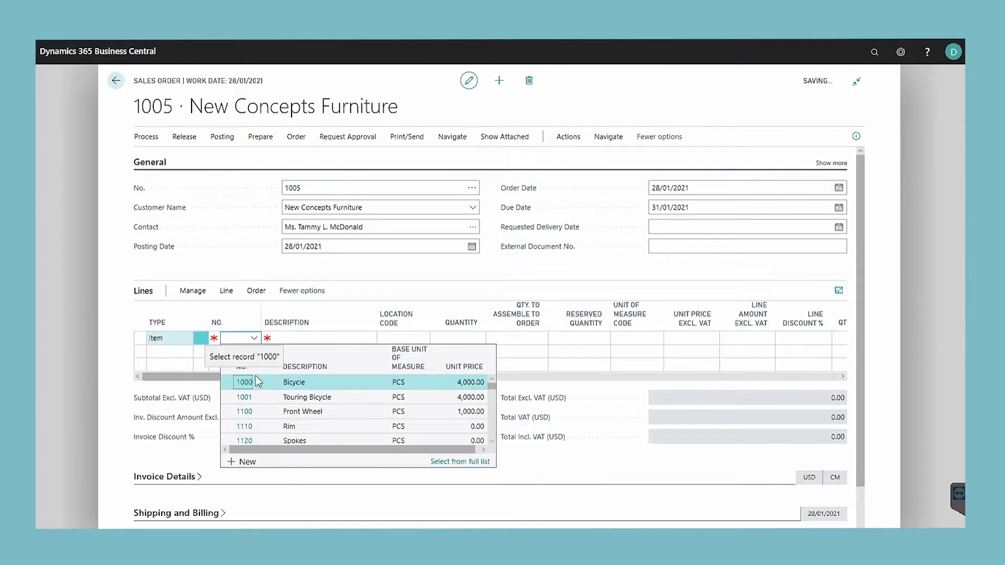
click(243, 382)
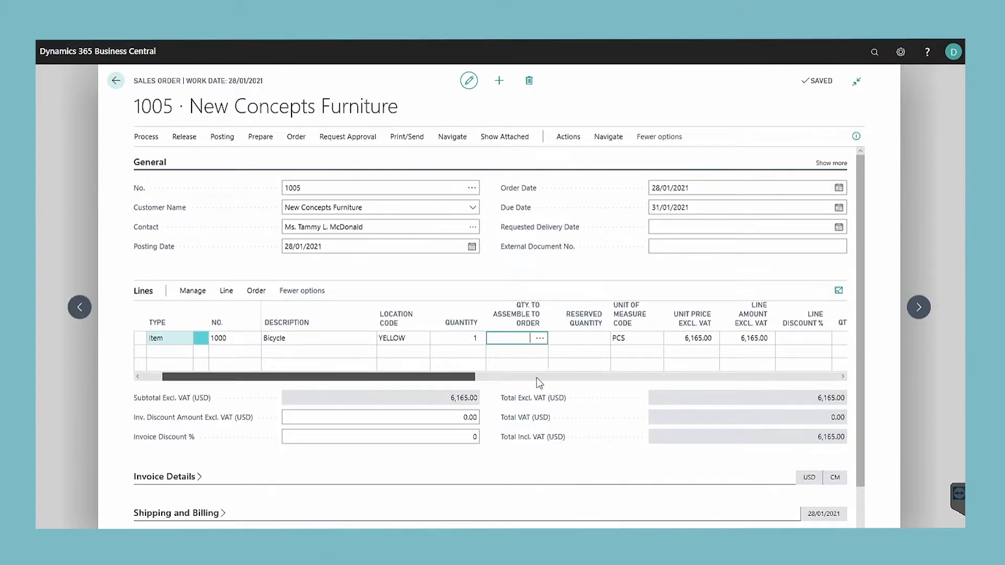
scroll(right, 3)
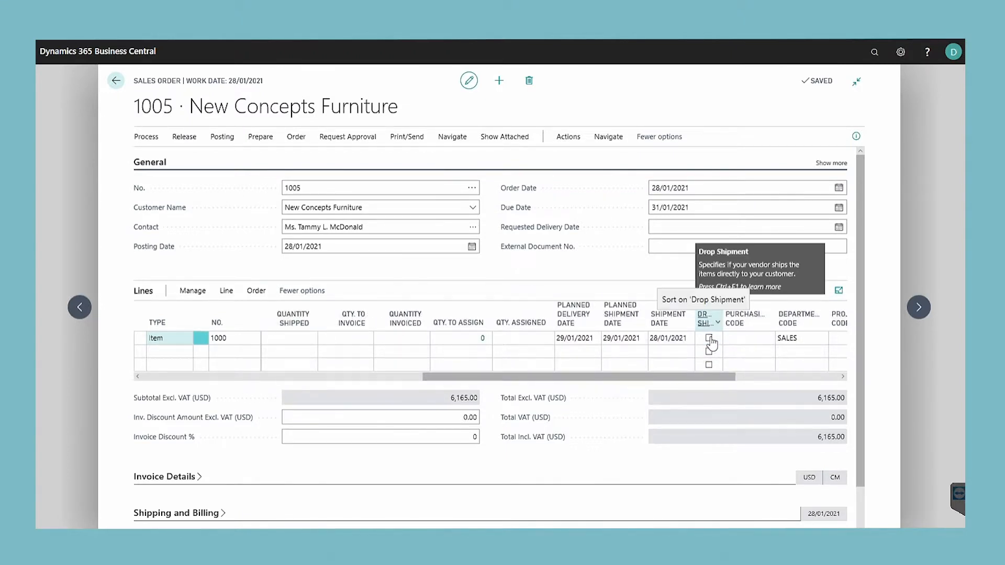
click(709, 338)
text(purchase orders)
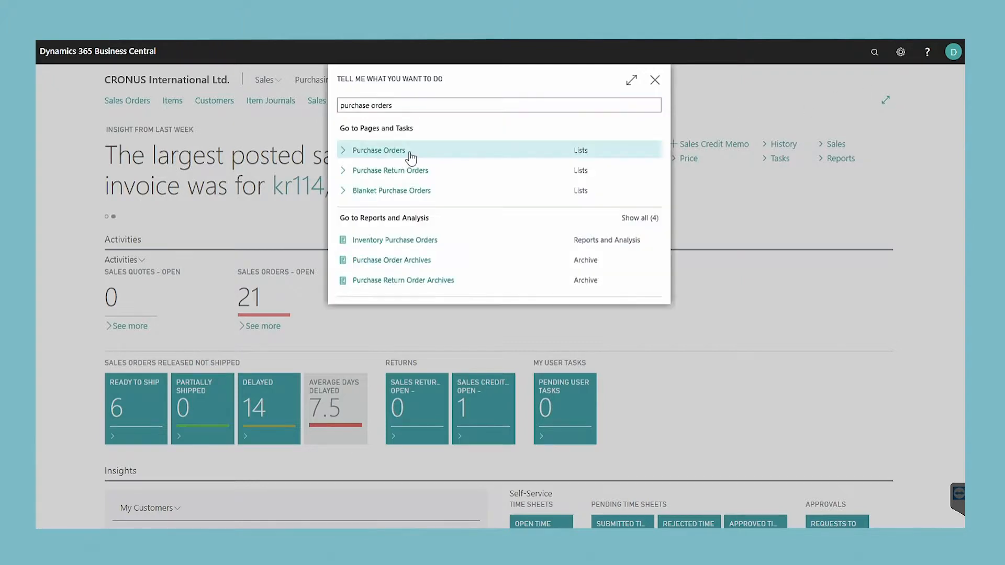
- Start a new purchase order for vendor Progressive Home Furnishings from the Purchase Orders list
click(379, 150)
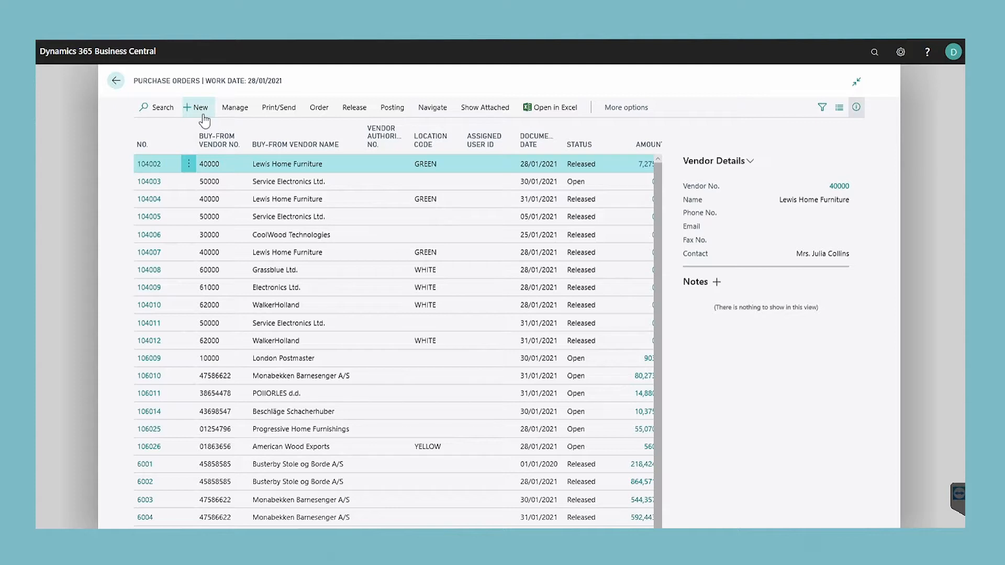
click(196, 107)
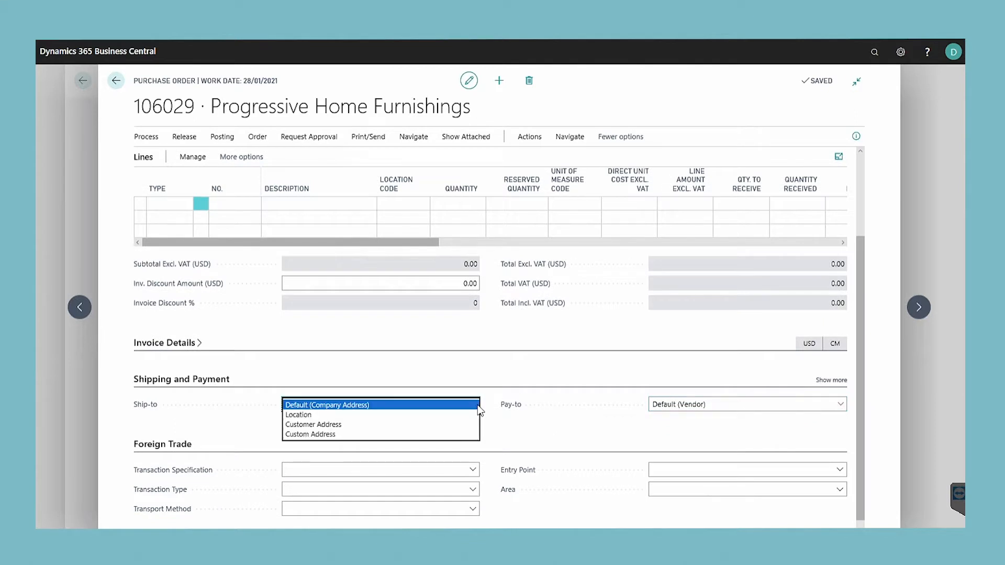
- Set Ship-to to Customer Address for New Concepts Furniture and launch Drop Shipment > Get Sales Order
click(313, 423)
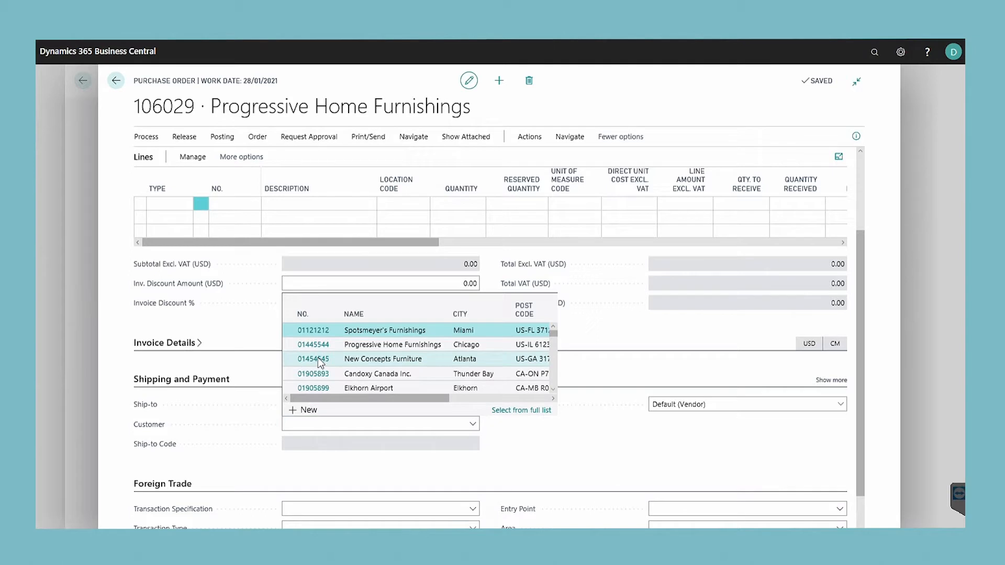
click(313, 359)
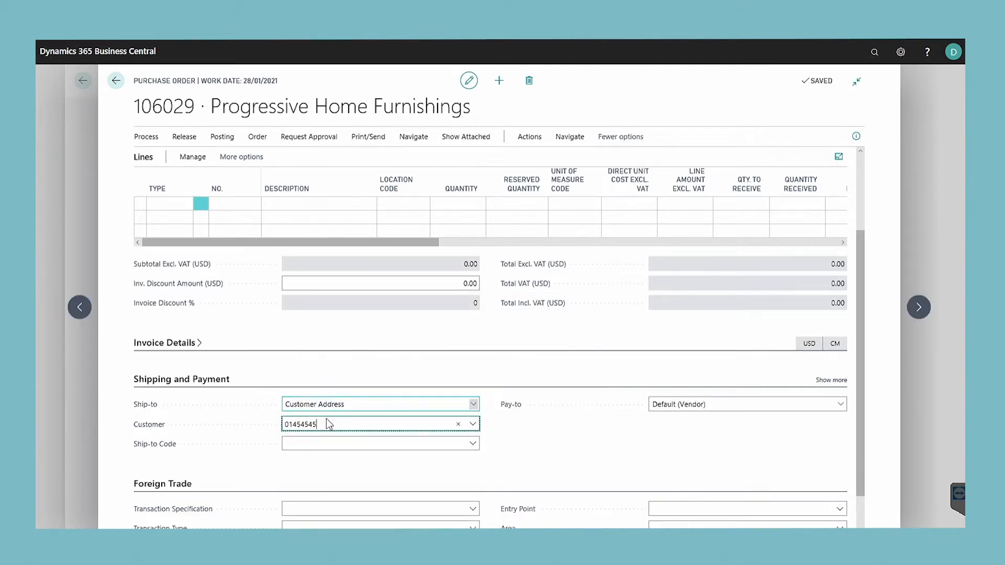
click(529, 136)
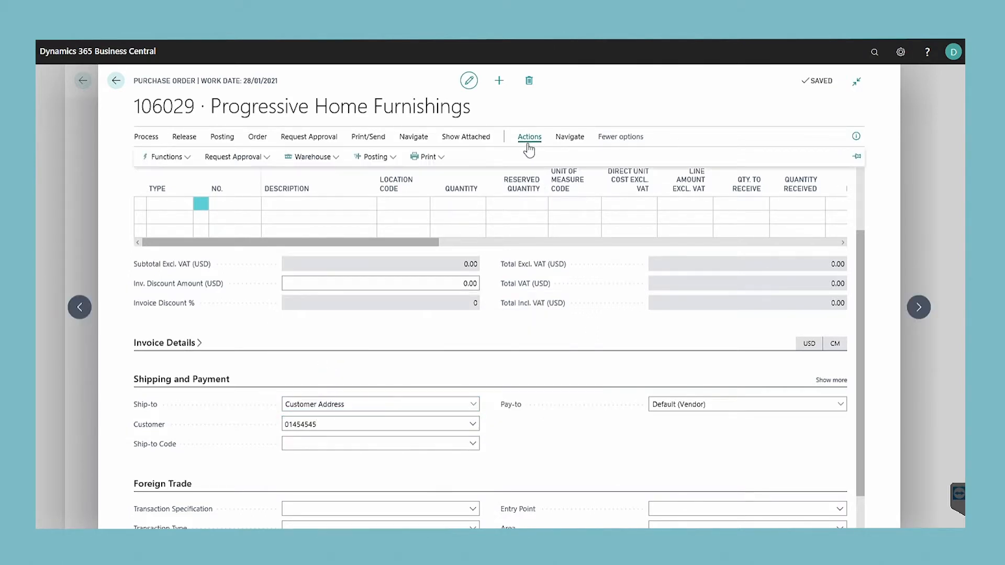
click(166, 155)
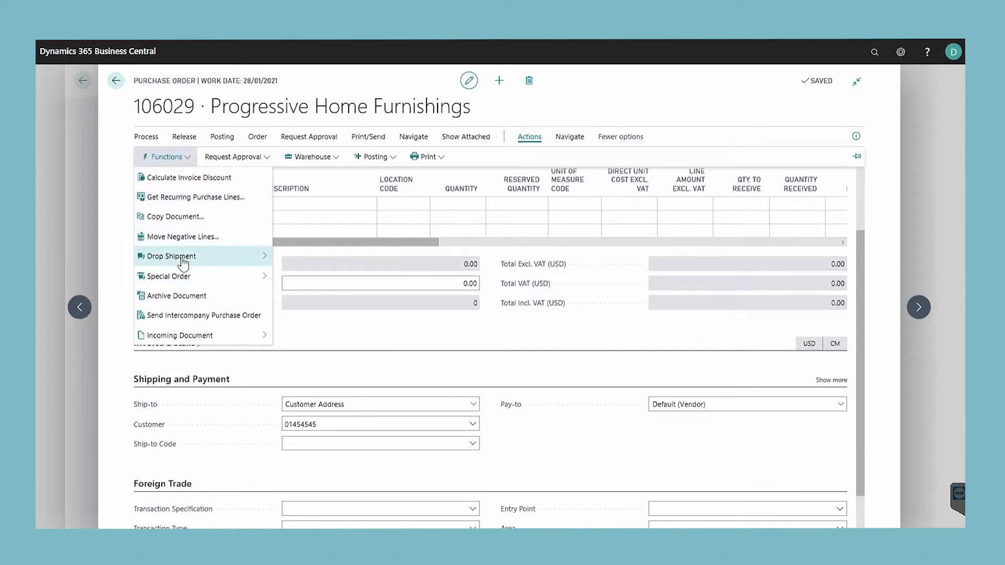
mouse_move(181, 255)
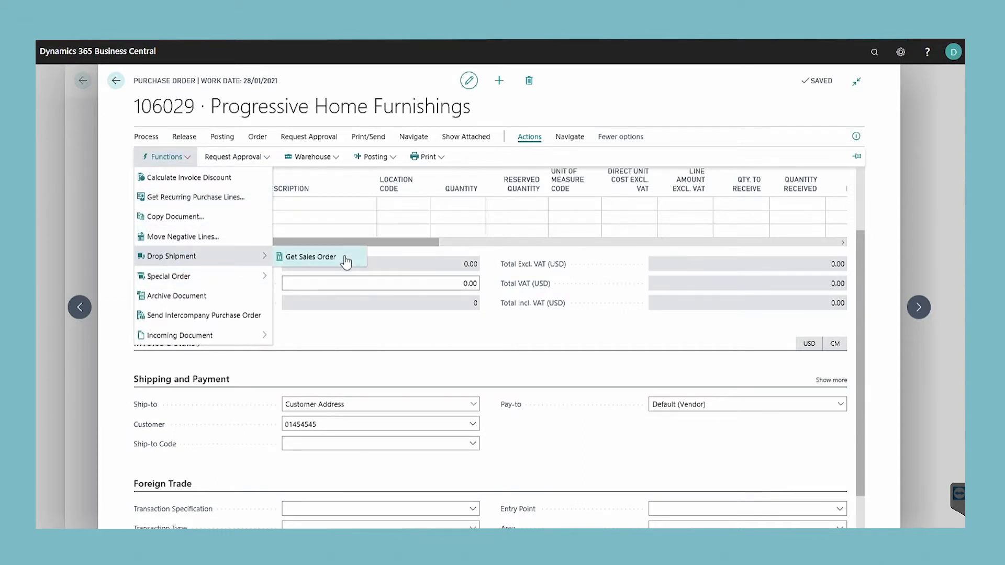
click(313, 257)
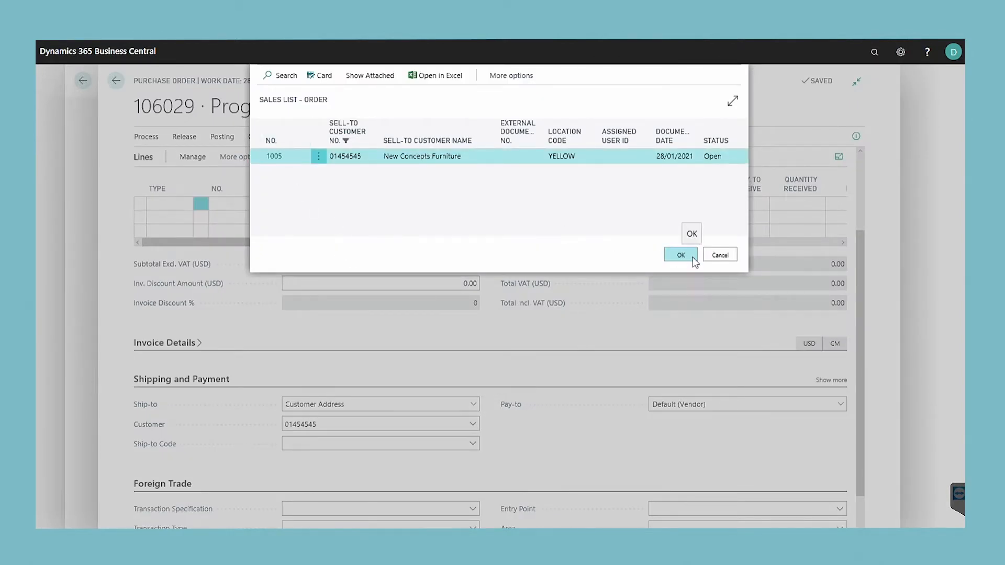
- Pull the Bicycle line from sales order 1005 into the purchase order and print it
click(680, 254)
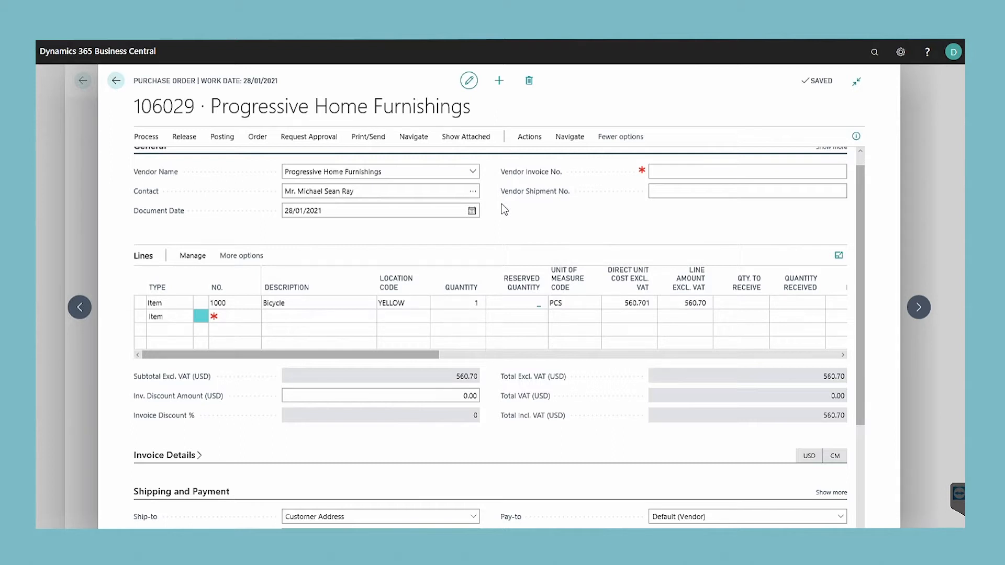
mouse_move(392, 127)
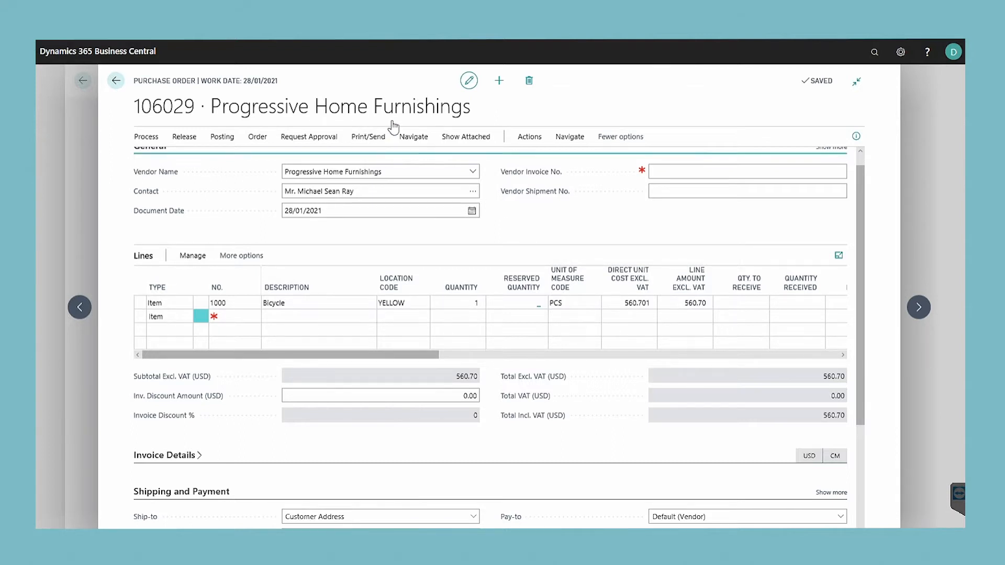
click(367, 136)
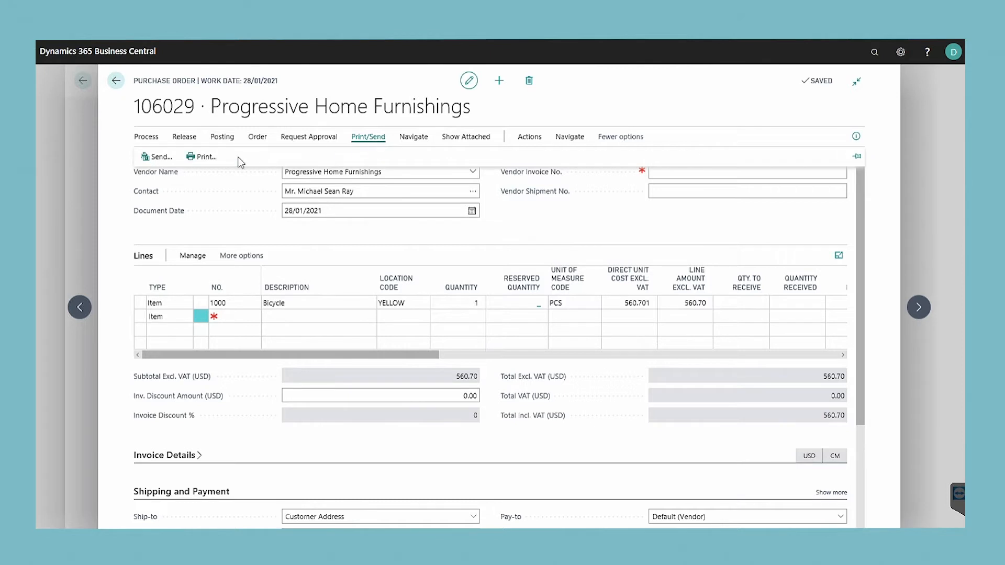
click(157, 156)
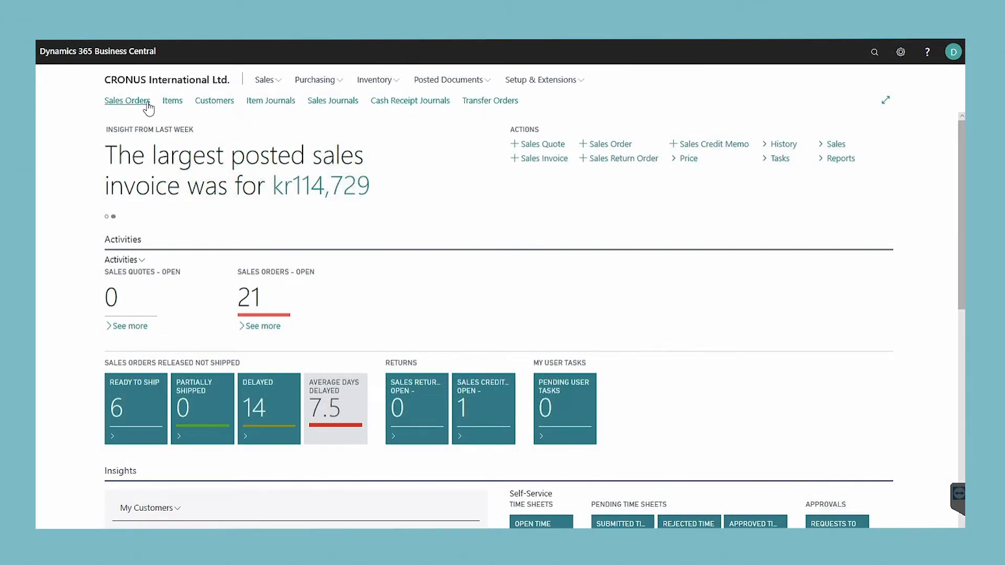
- From sales order 1005's Bicycle line, navigate to the linked drop-shipment purchase order 106029
click(127, 100)
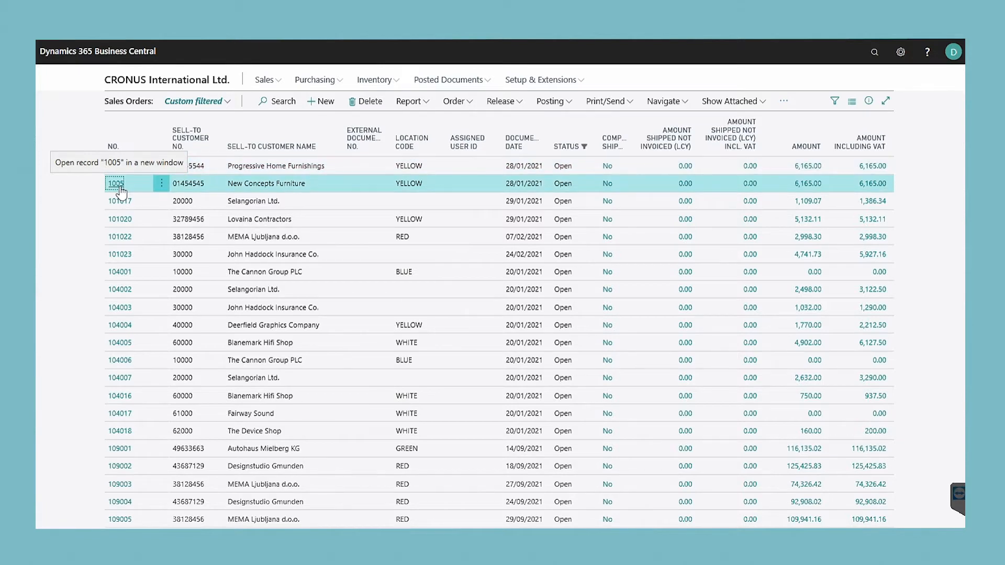
click(115, 183)
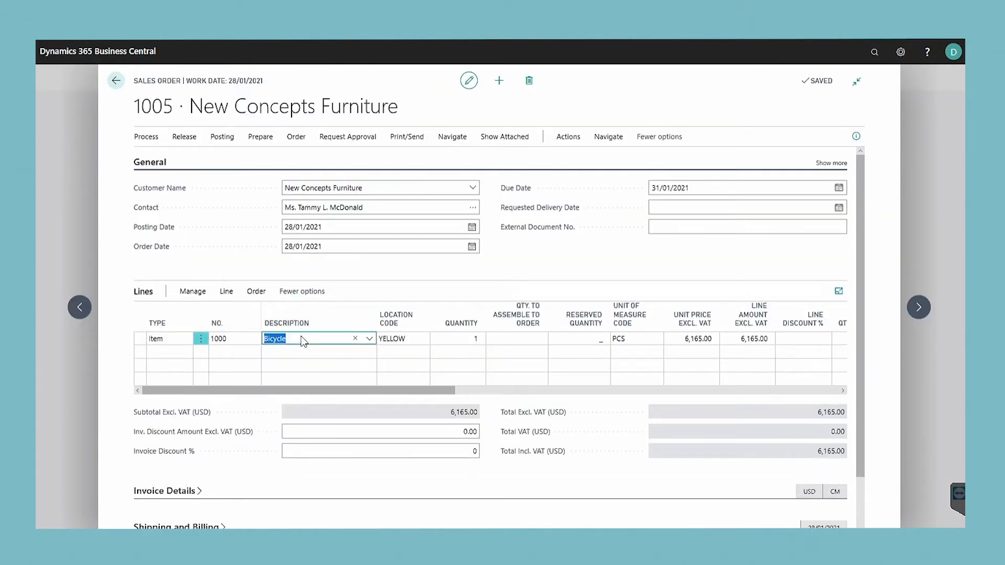
click(256, 291)
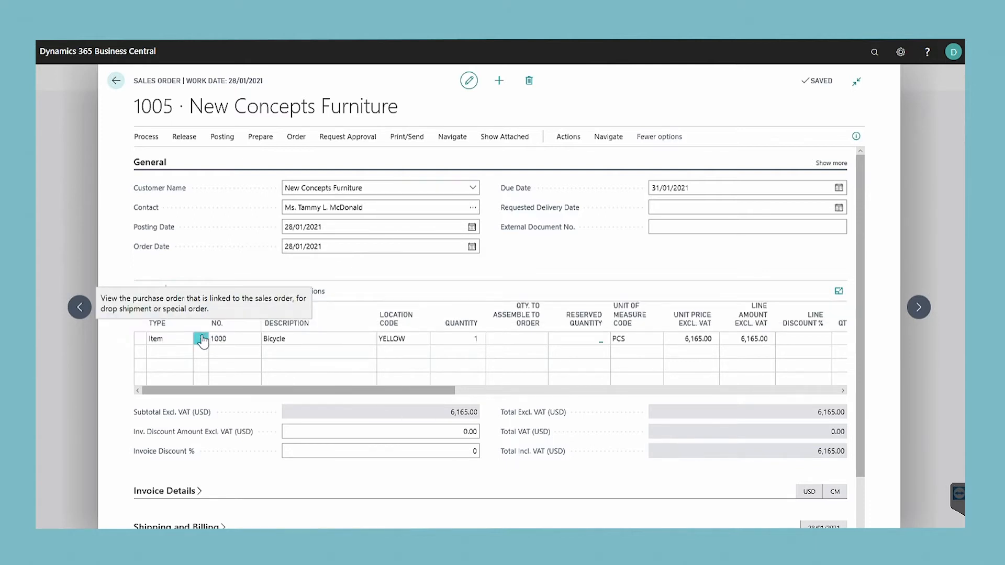
click(202, 338)
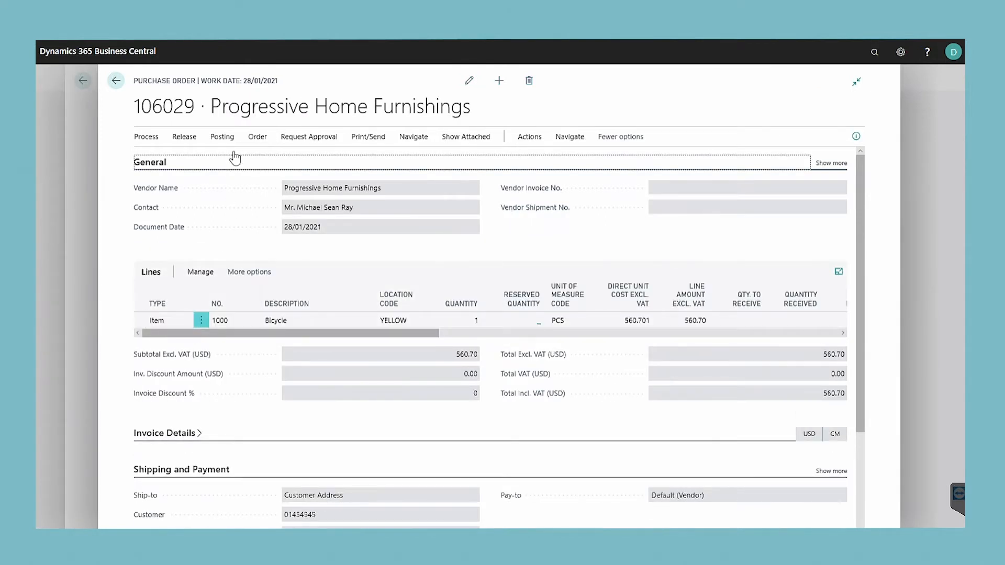
- Post purchase order 106029 with the Receive option only
click(222, 136)
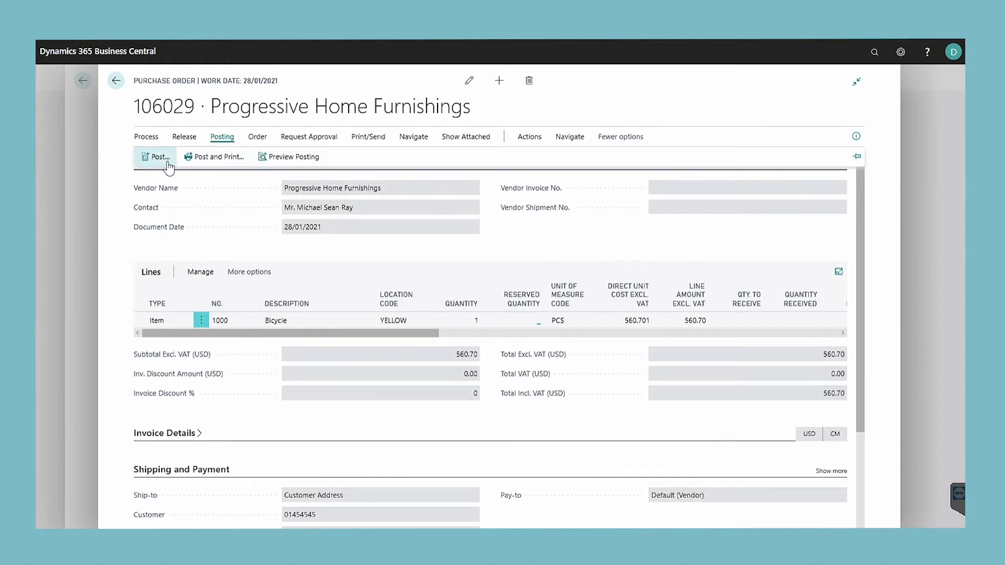
mouse_move(157, 156)
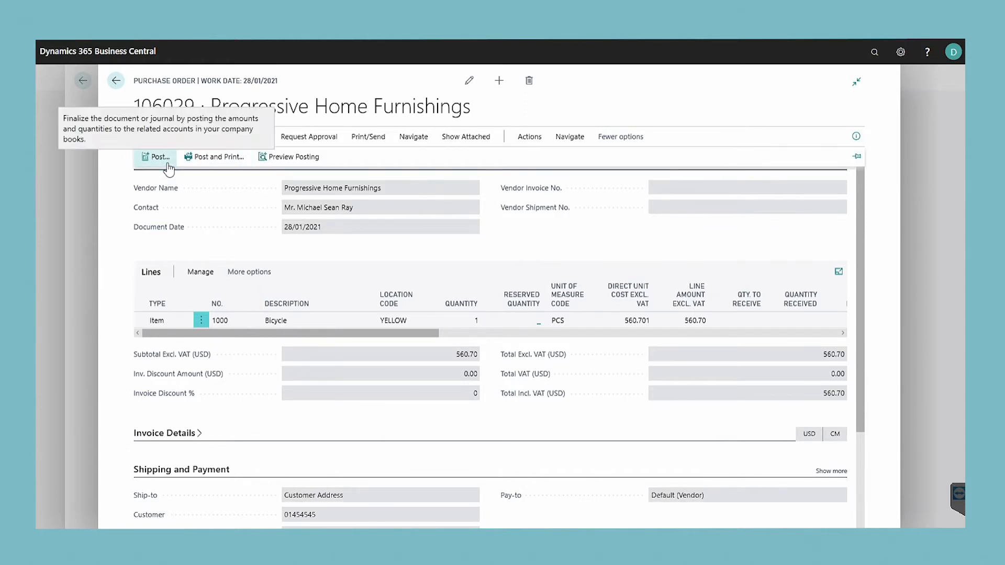
click(156, 157)
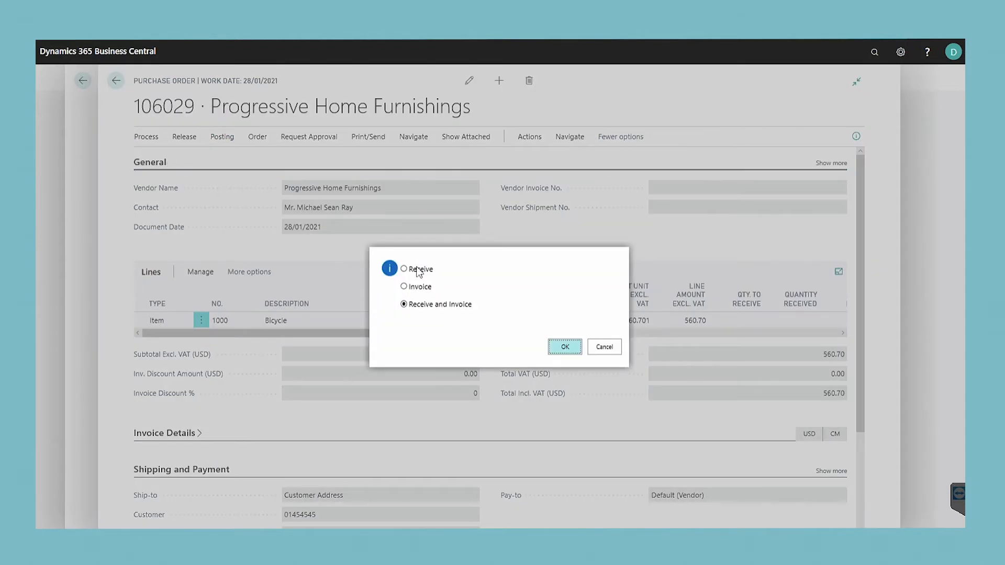
click(404, 269)
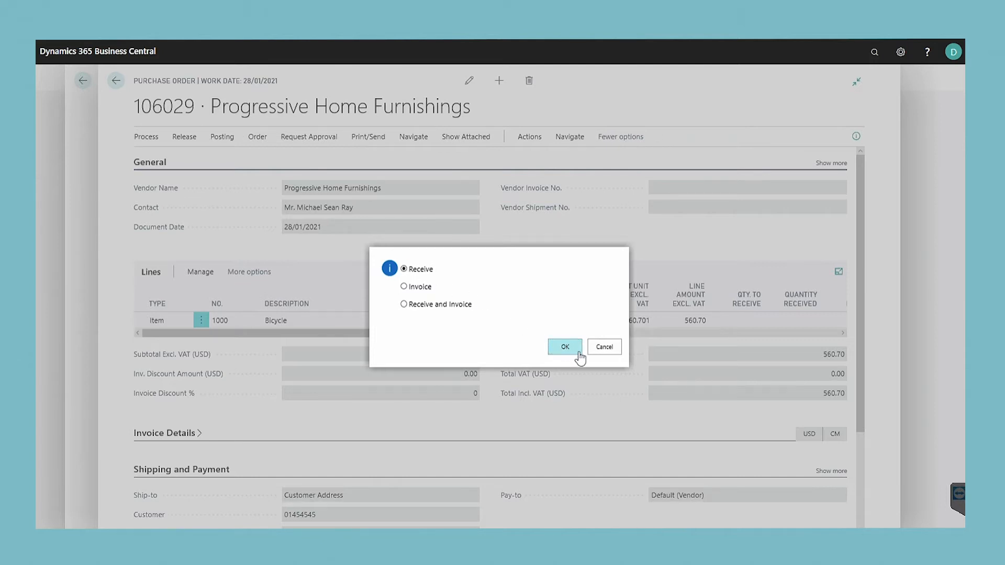
click(564, 346)
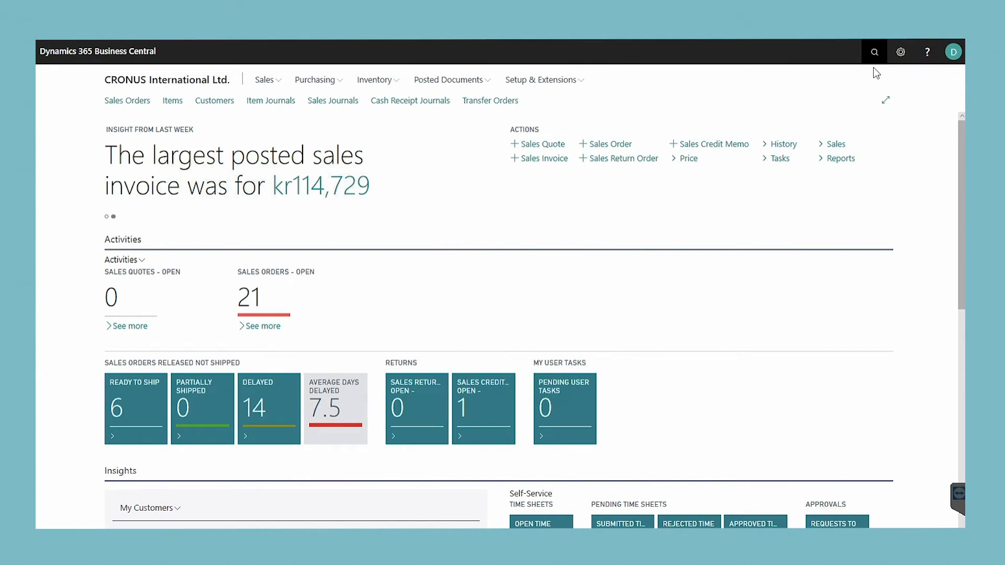
- Search 'sales orders' via Tell Me and reopen sales order 1005
click(872, 52)
text(sales orders)
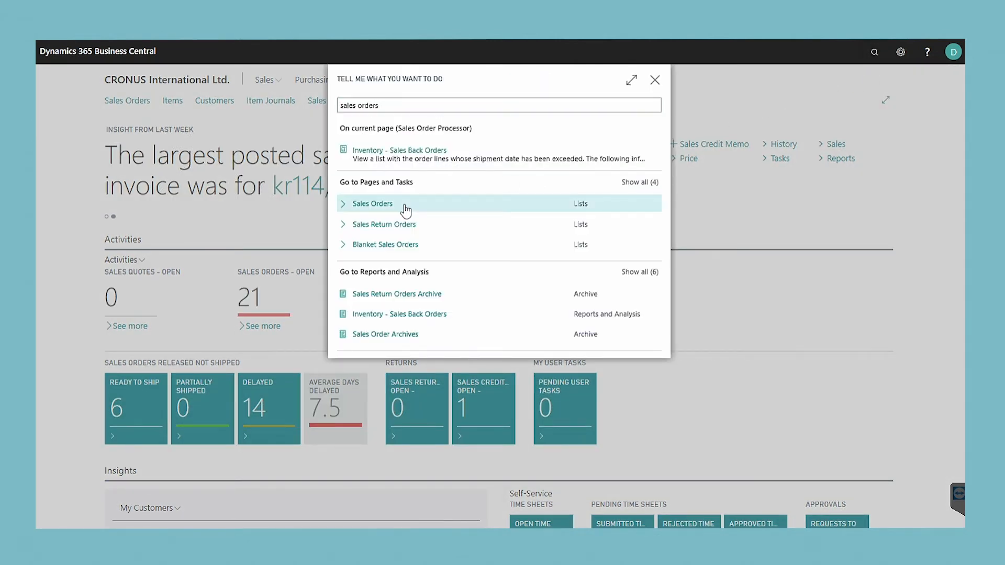
click(372, 203)
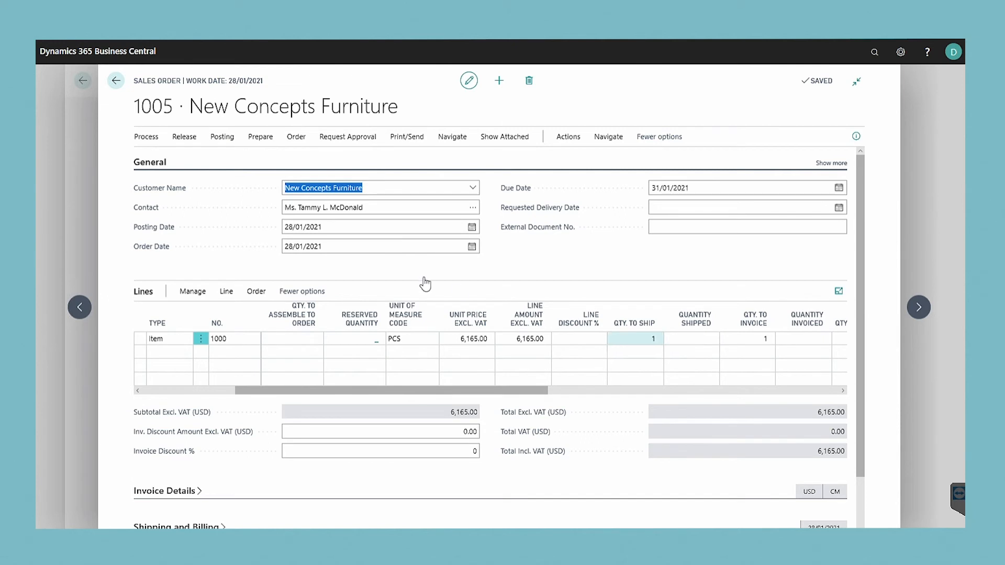
- Run Post and Send on sales order 1005 and confirm, reaching the Ship/Invoice choice
click(222, 136)
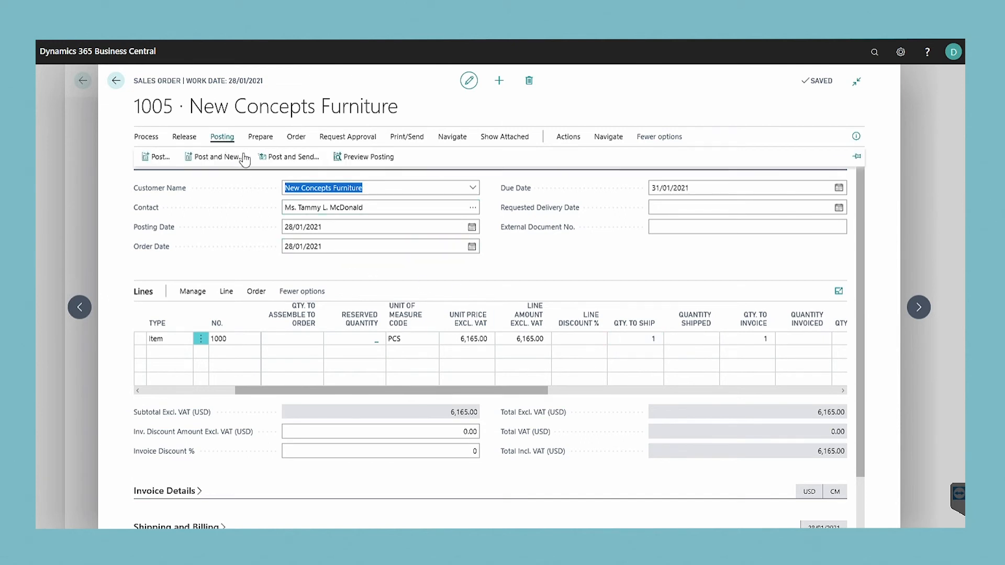
click(285, 156)
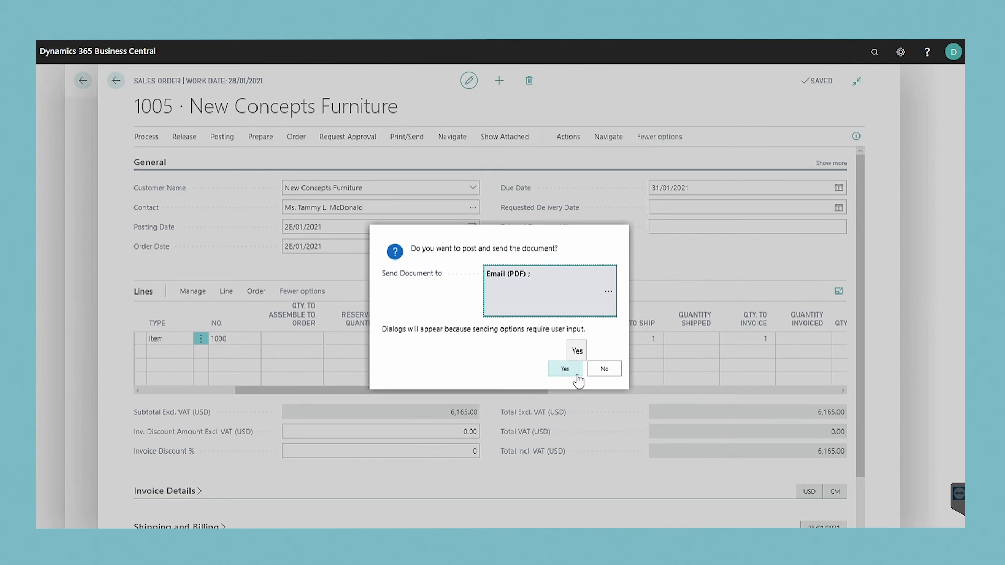
click(564, 368)
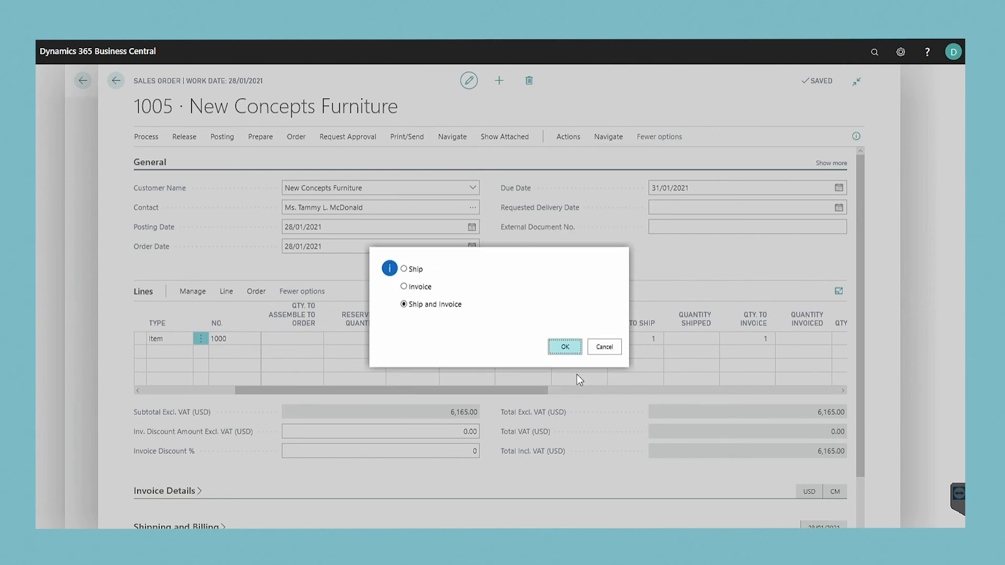
mouse_move(402, 268)
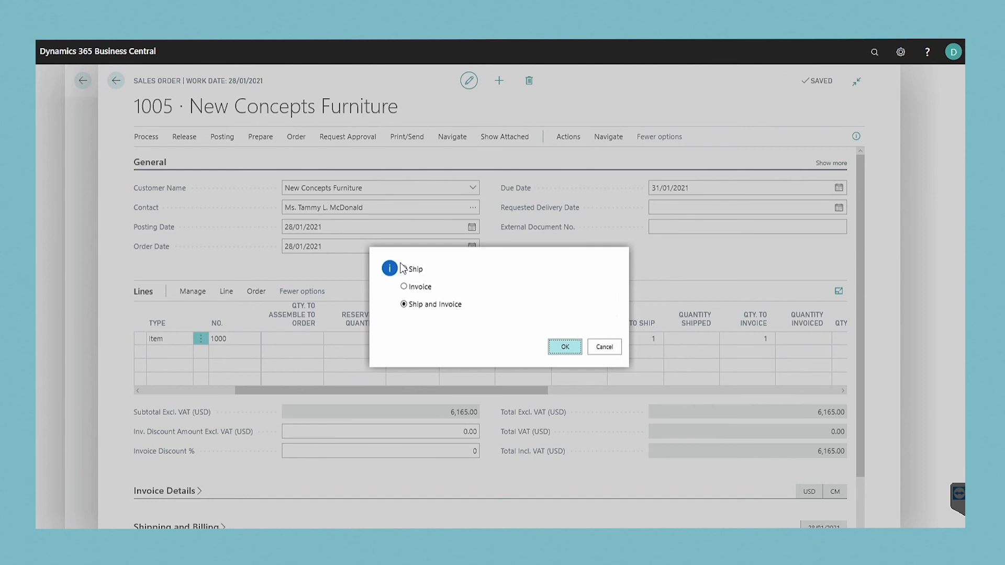